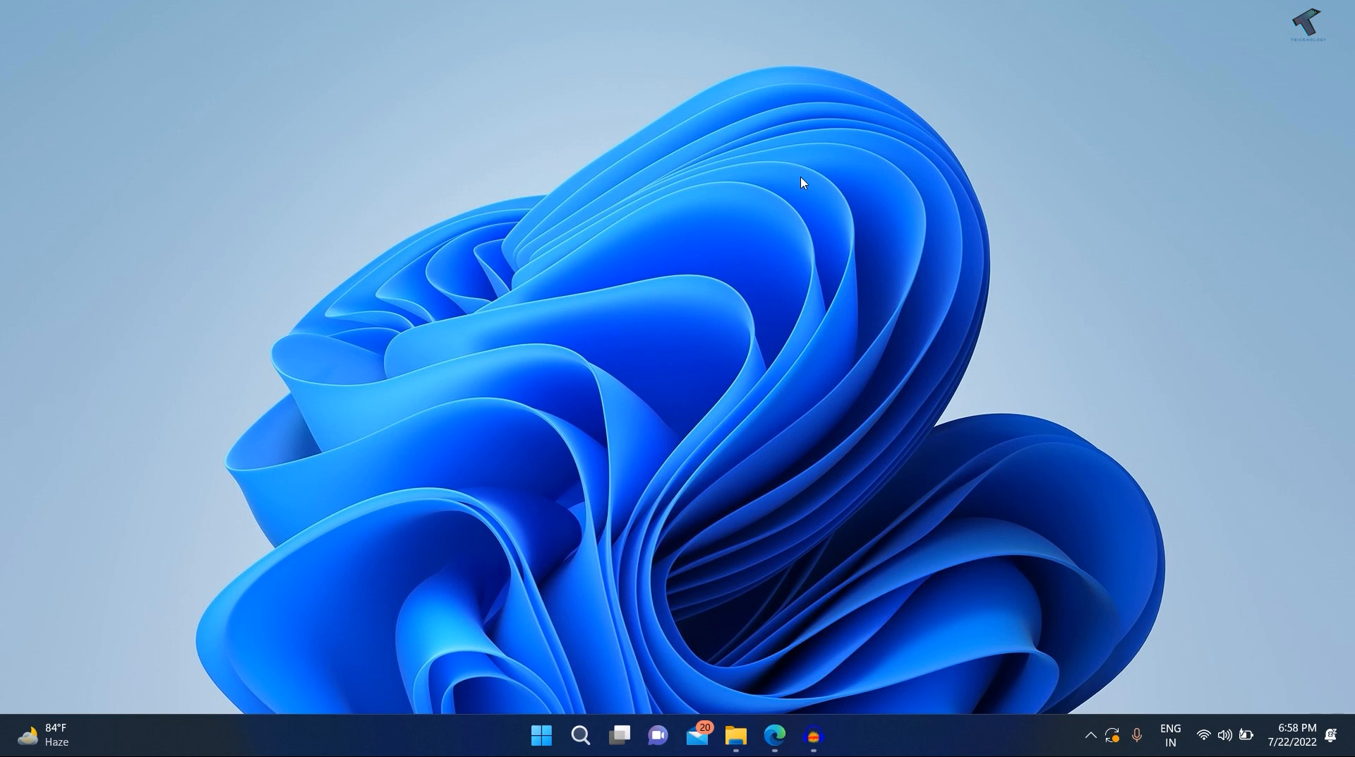
pyautogui.moveTo(561, 718)
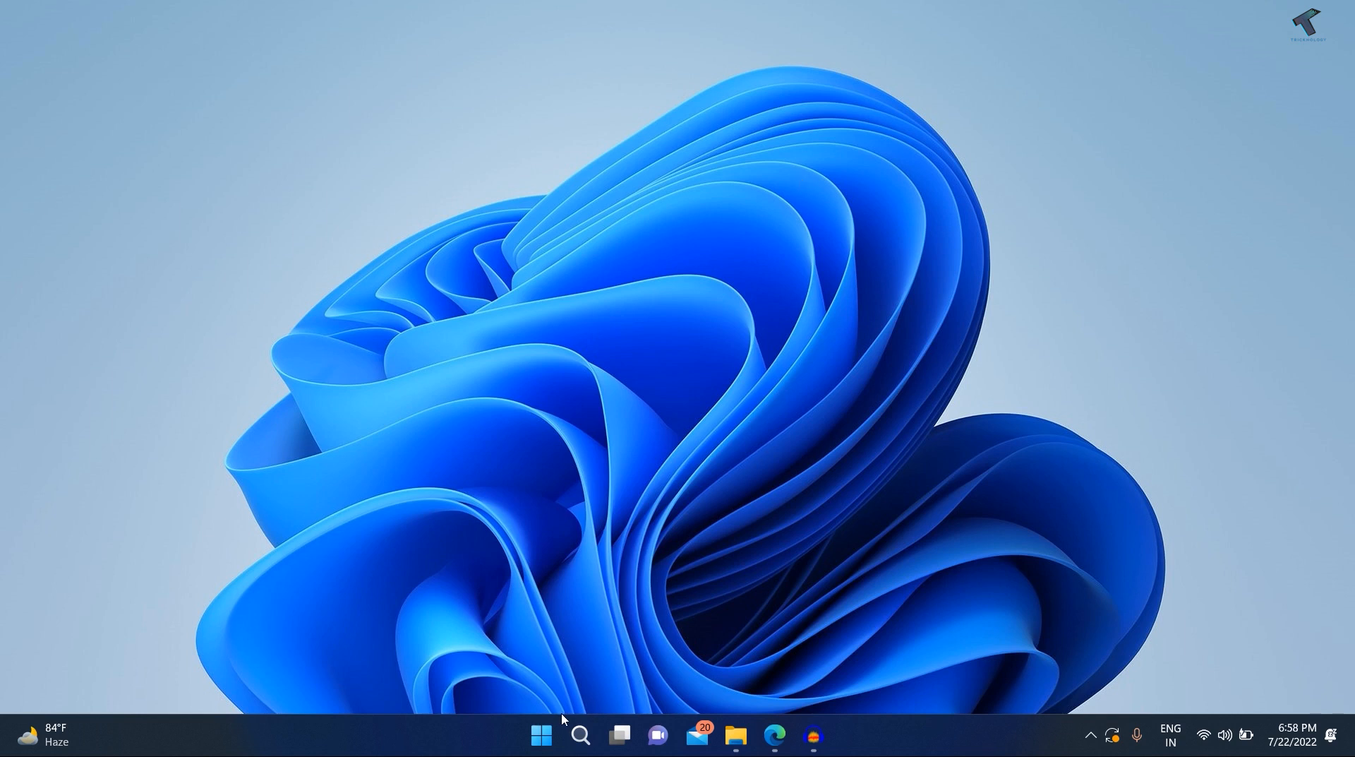
# - Launch Settings from the Start button's quick link menu, landing on the System page
pyautogui.rightClick(542, 734)
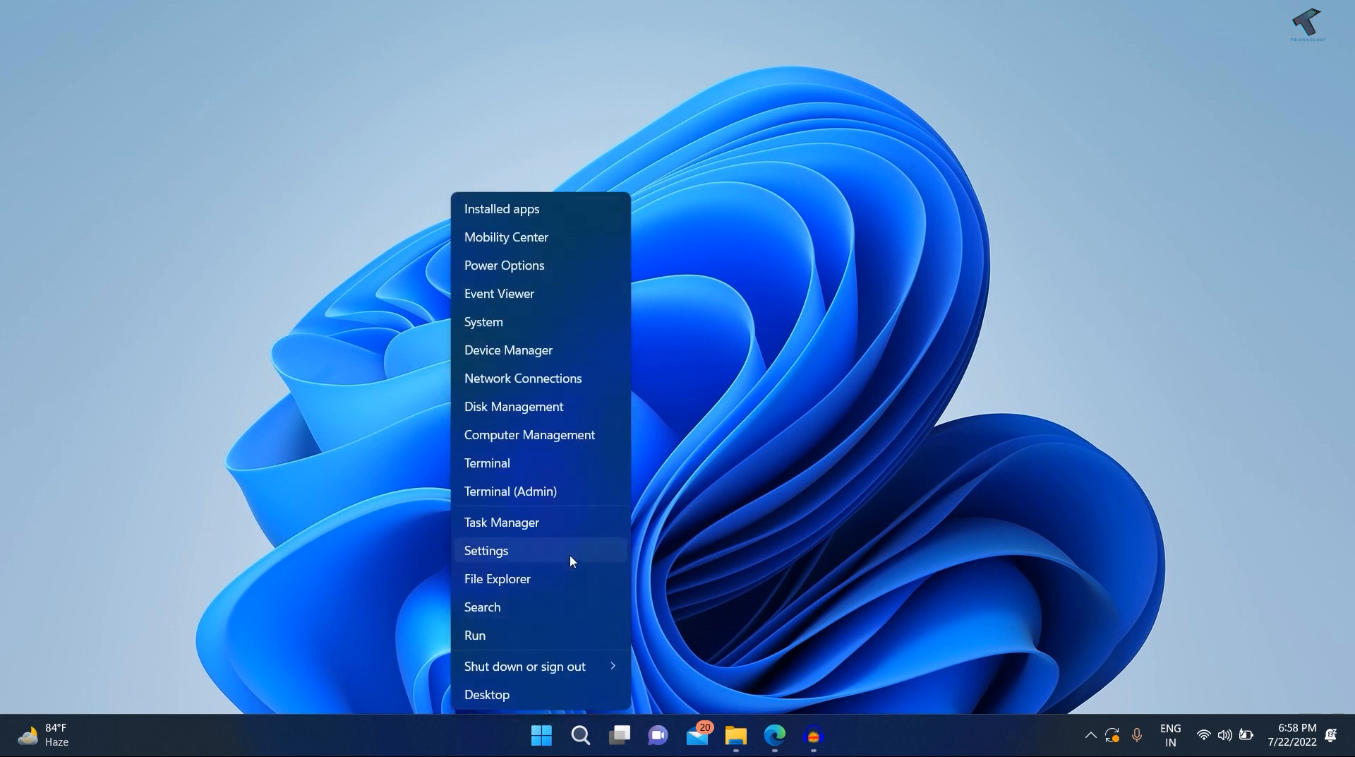
pyautogui.click(485, 550)
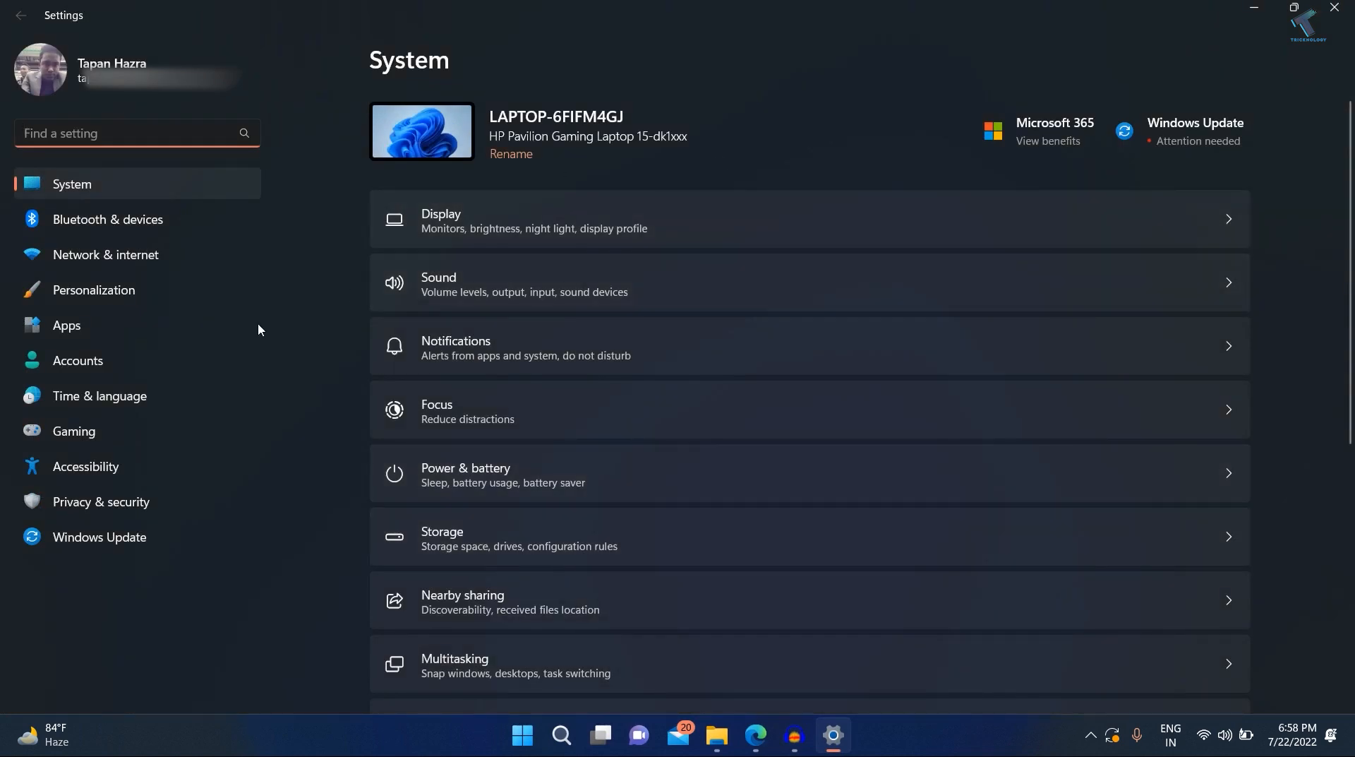
# - Go to Accounts > Sign-in options and expand the PIN (Windows Hello) section
pyautogui.click(77, 361)
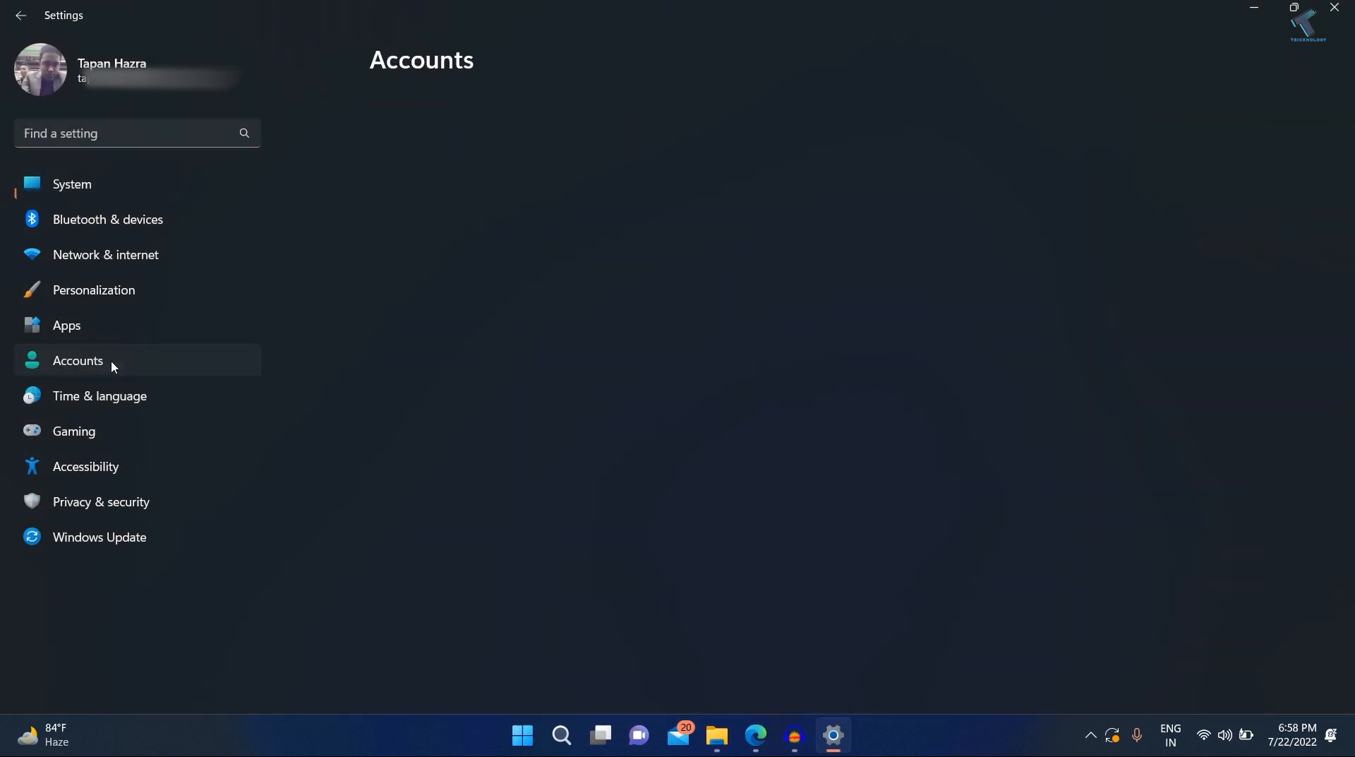
pyautogui.click(77, 361)
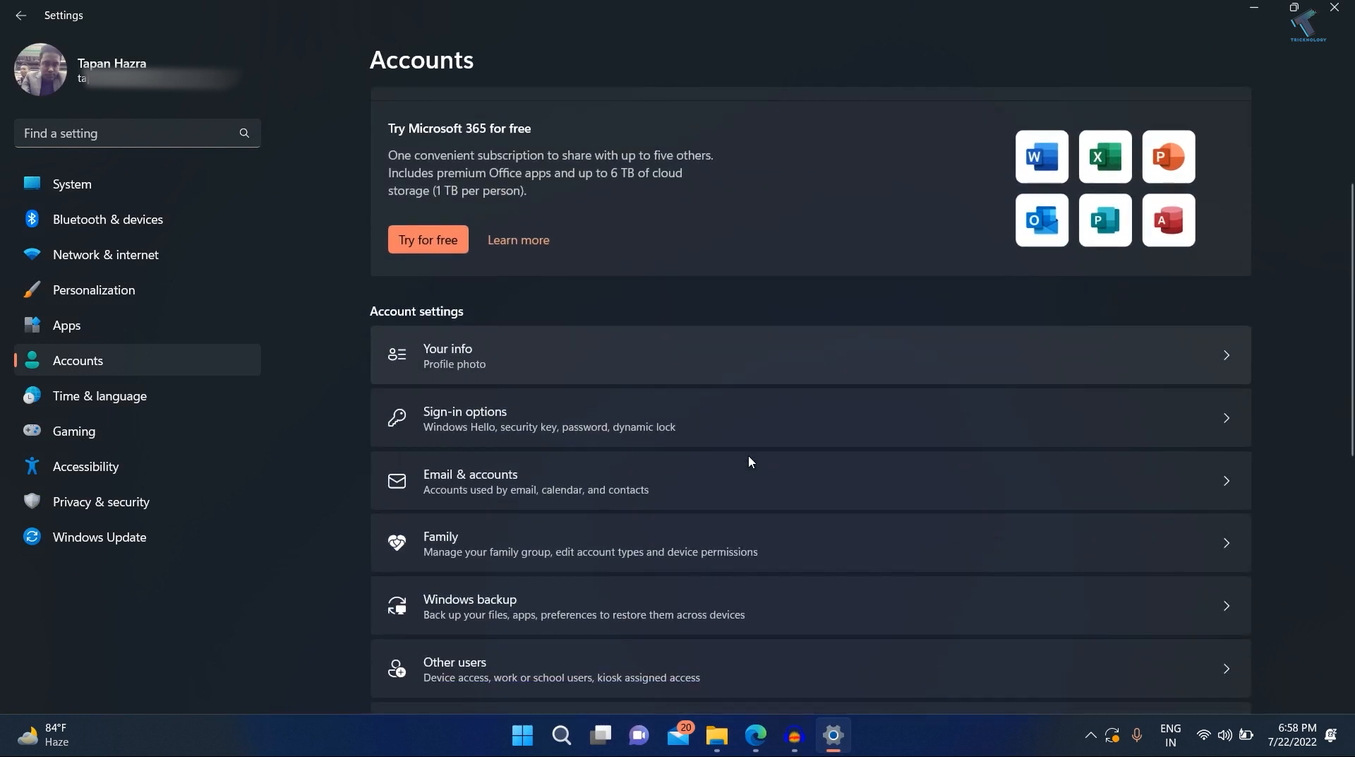
pyautogui.moveTo(461, 491)
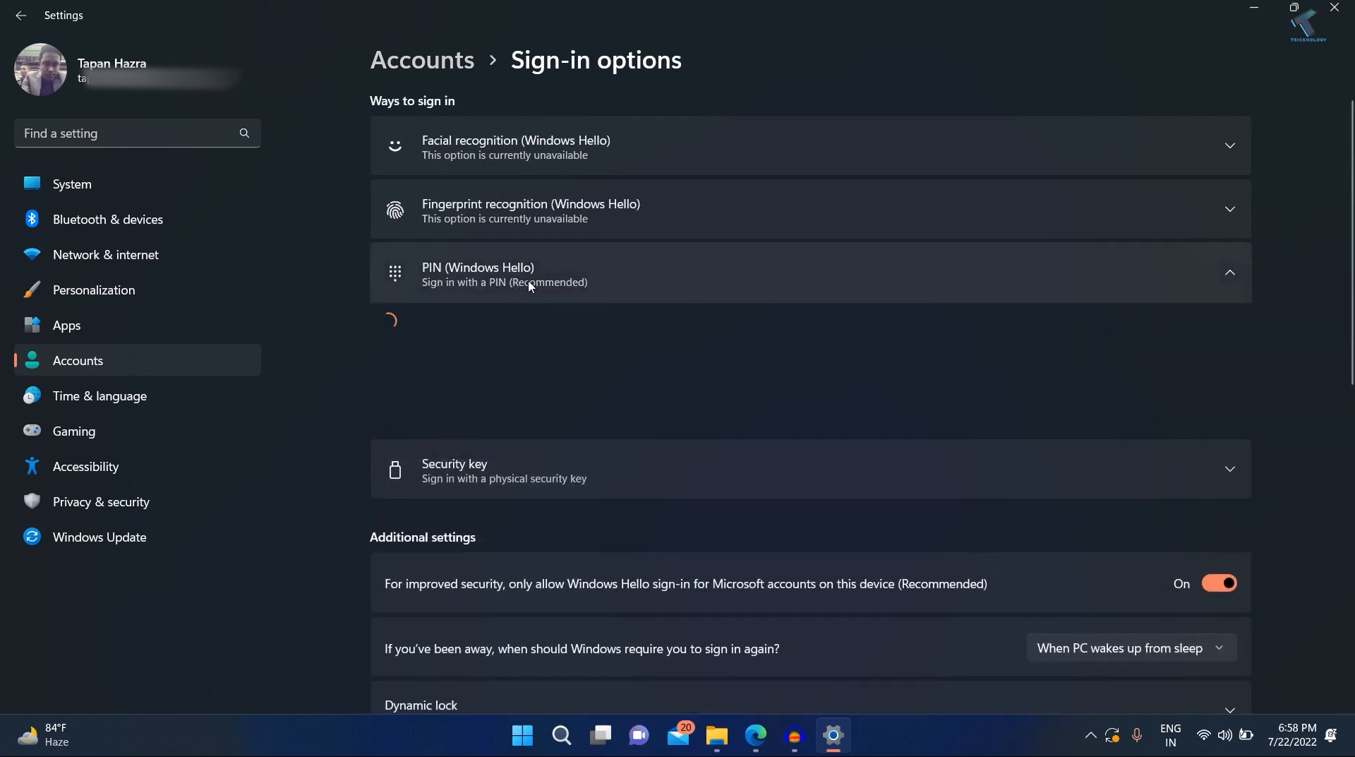
pyautogui.click(527, 273)
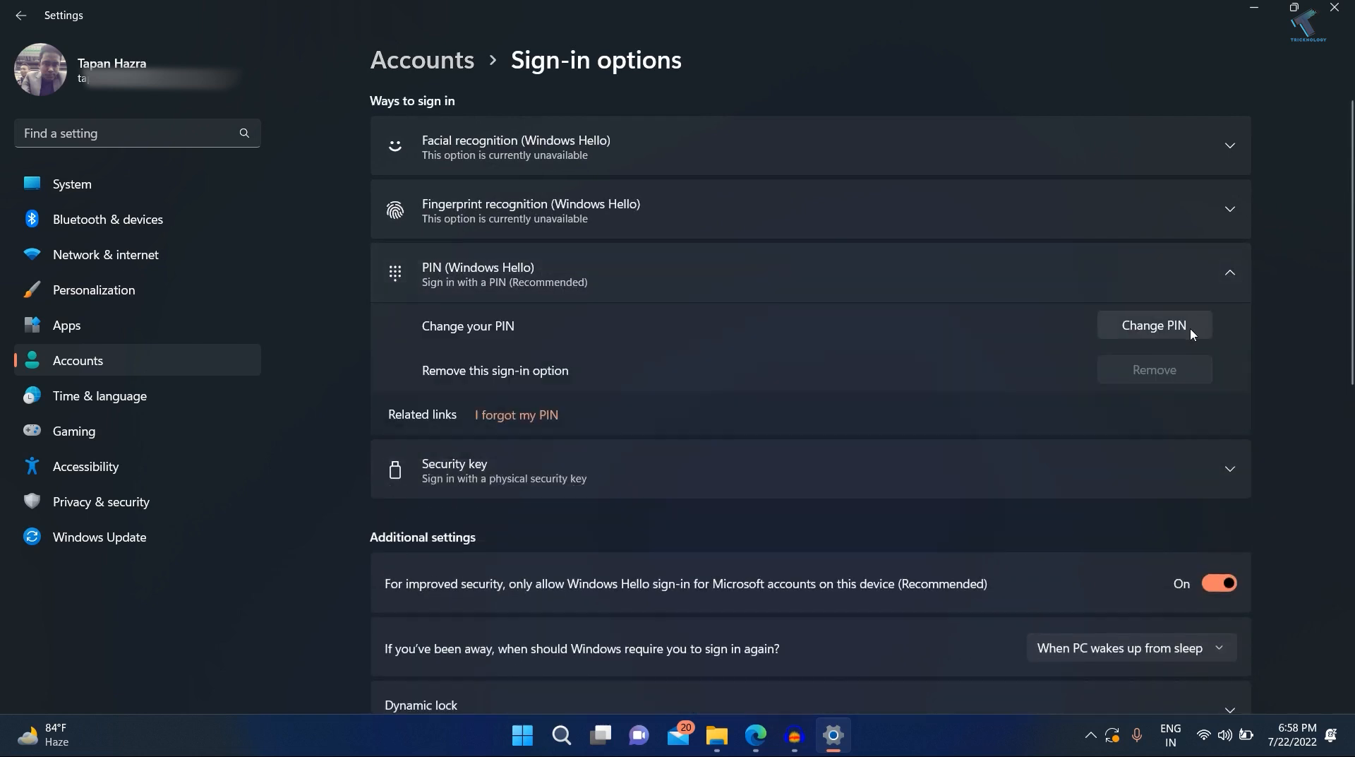
# - Enter the current PIN, set and confirm a new PIN in the Change your PIN dialog, and save it
pyautogui.click(1153, 325)
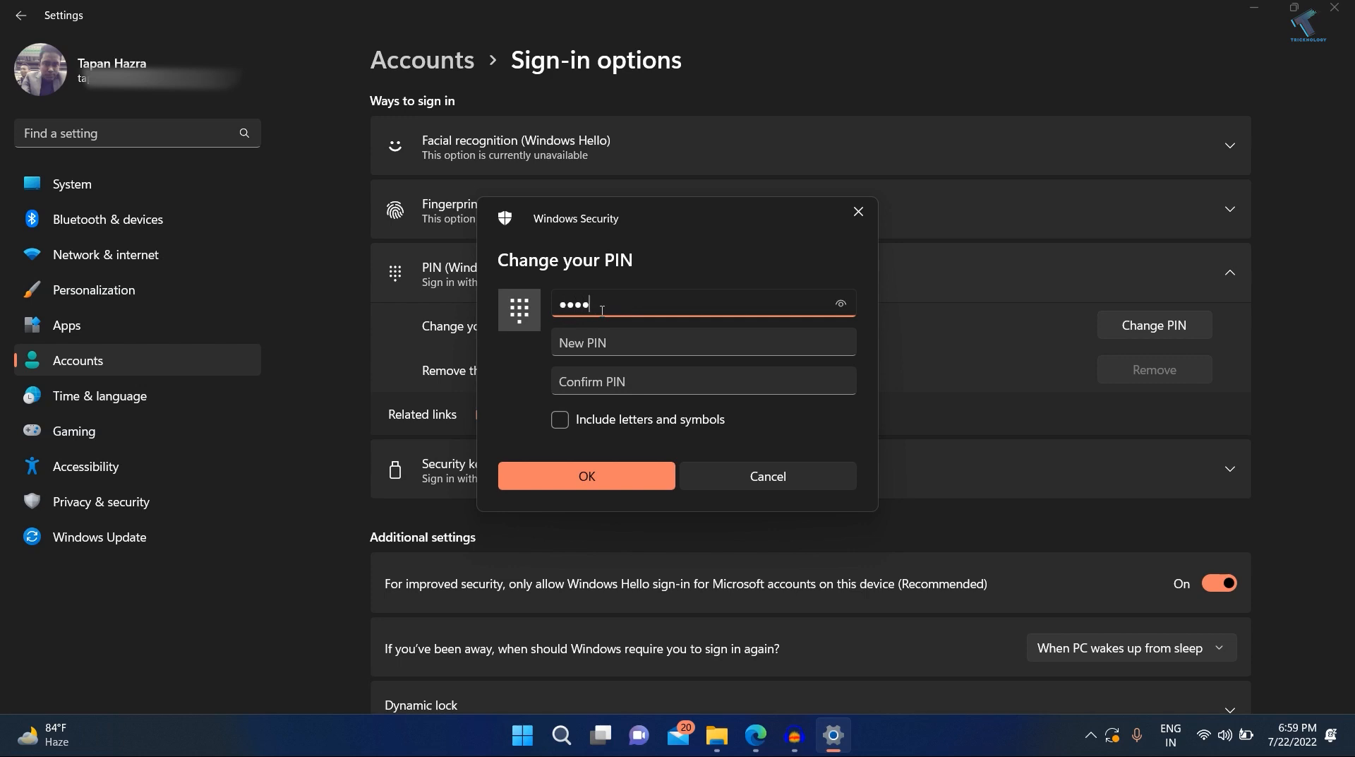
pyautogui.click(702, 341)
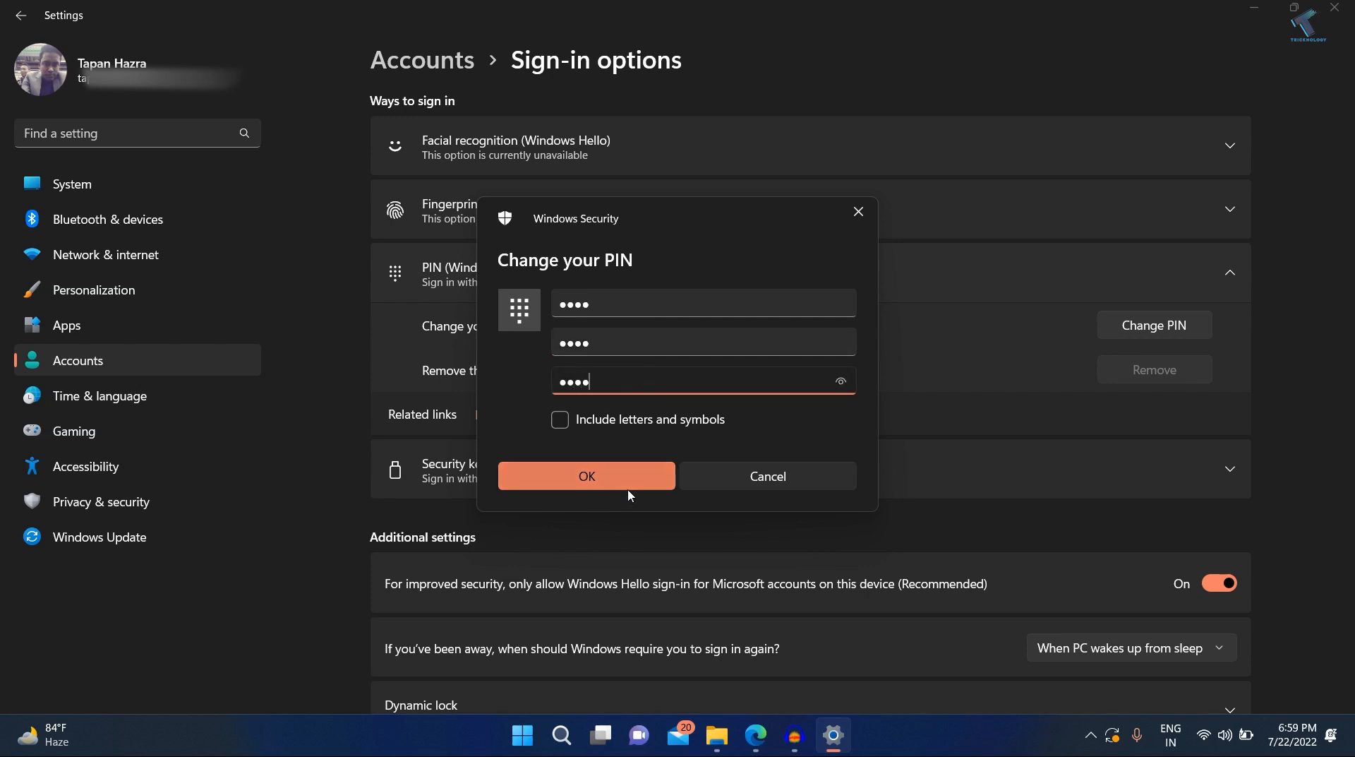
pyautogui.click(586, 476)
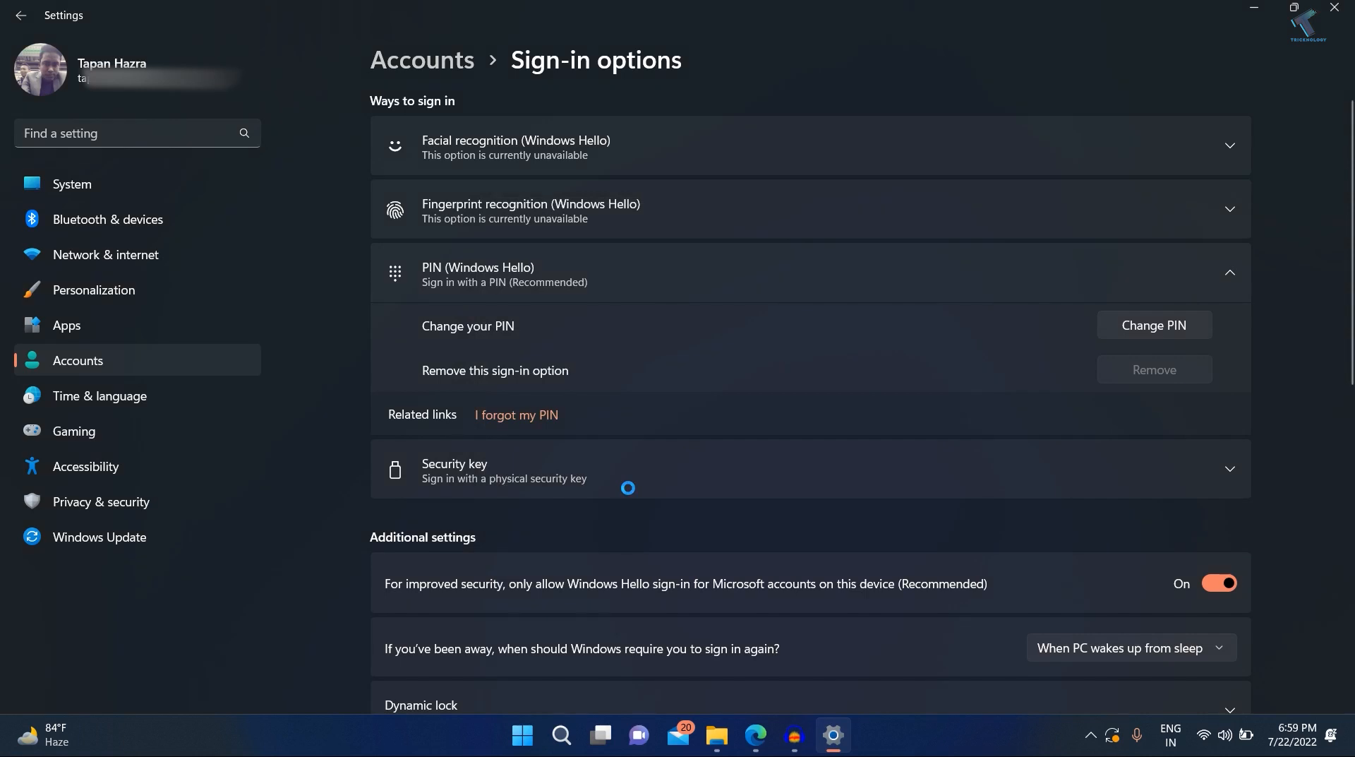